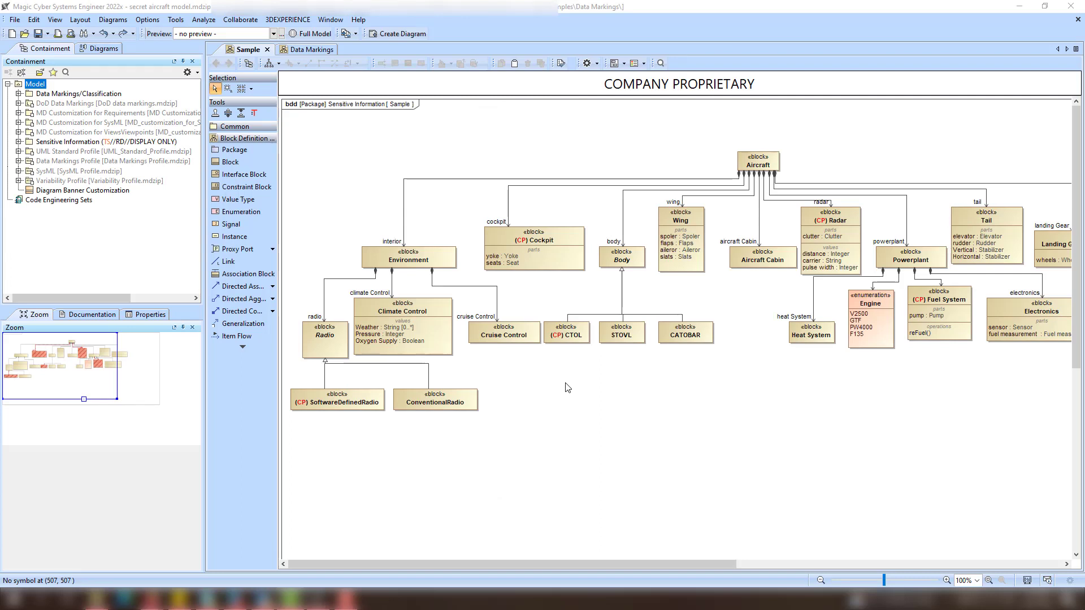
pyautogui.moveTo(565, 383)
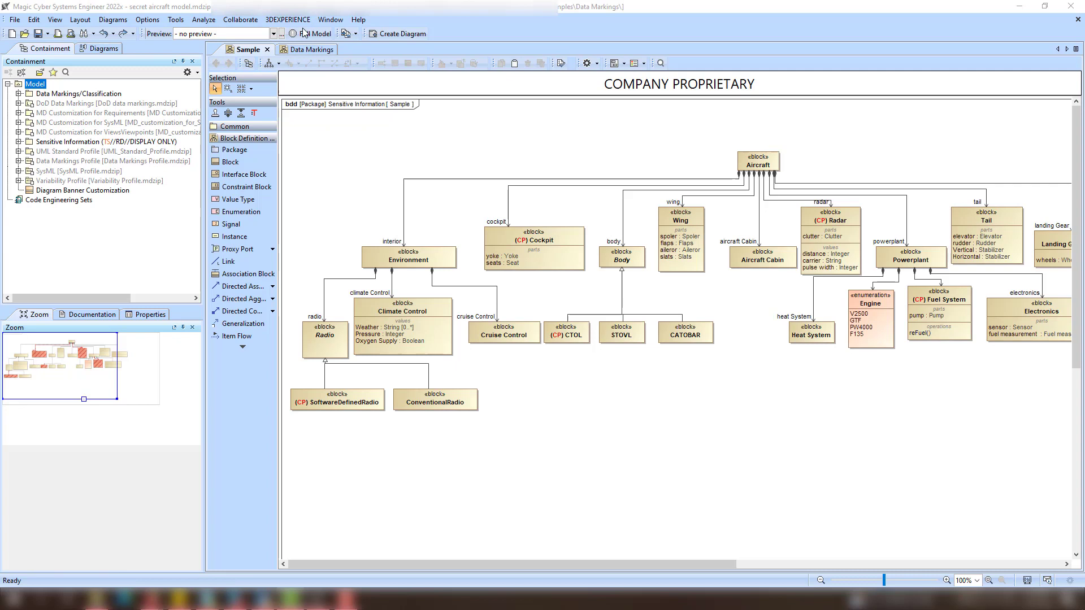
# Choose CP from the Preview list so CP-marked blocks show hatched in red.
pyautogui.click(273, 32)
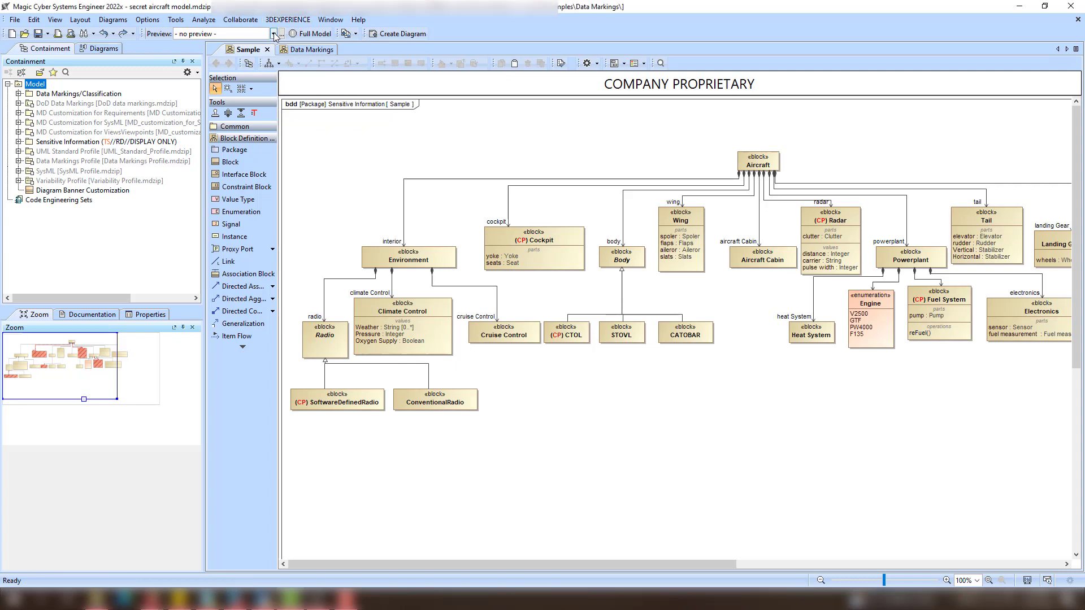
pyautogui.click(272, 33)
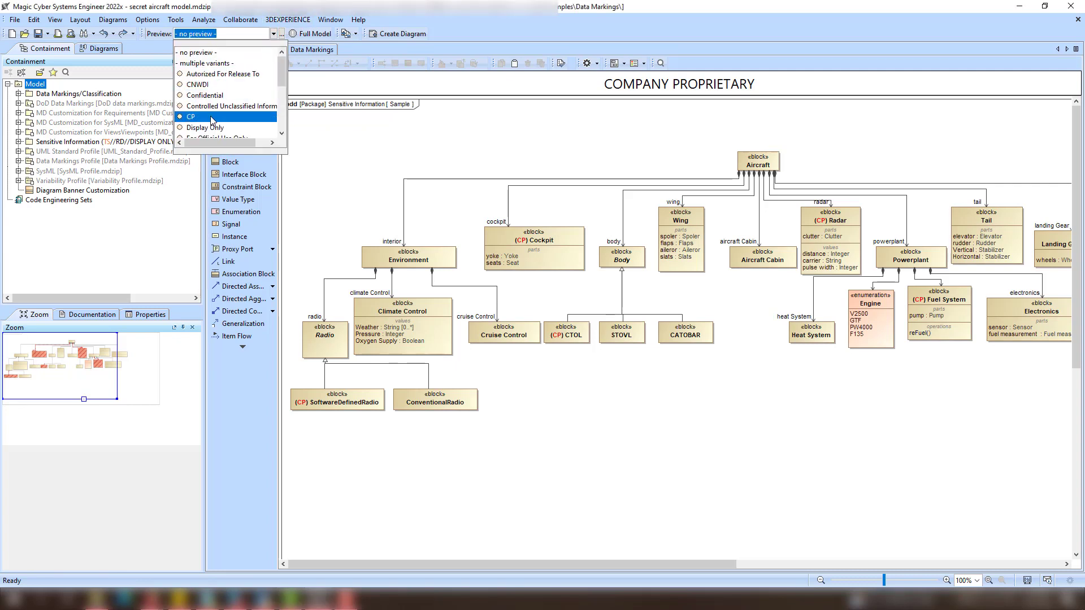
pyautogui.click(190, 116)
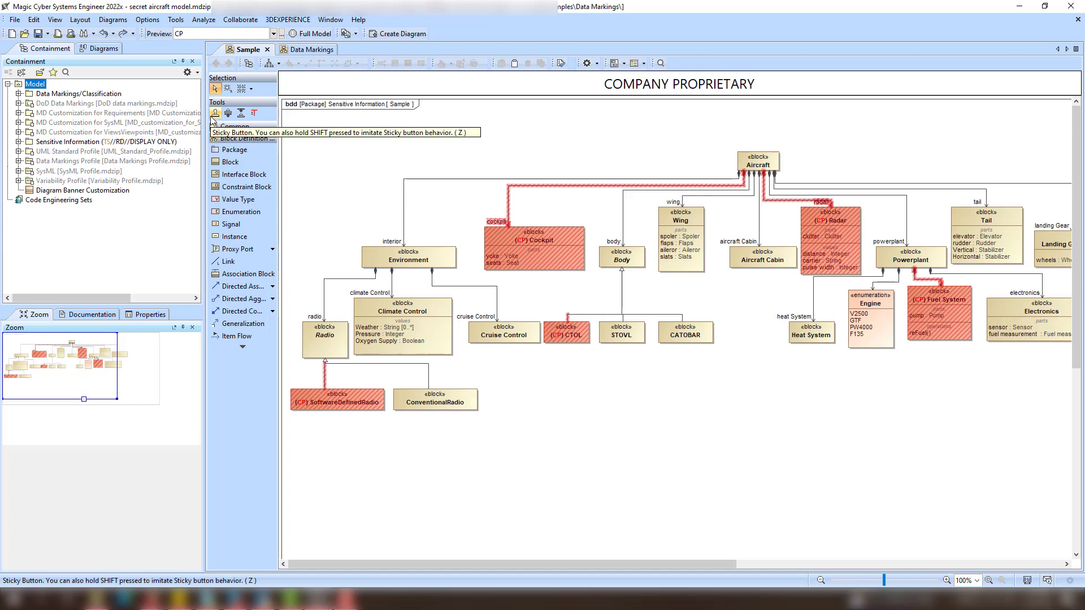
pyautogui.moveTo(466, 256)
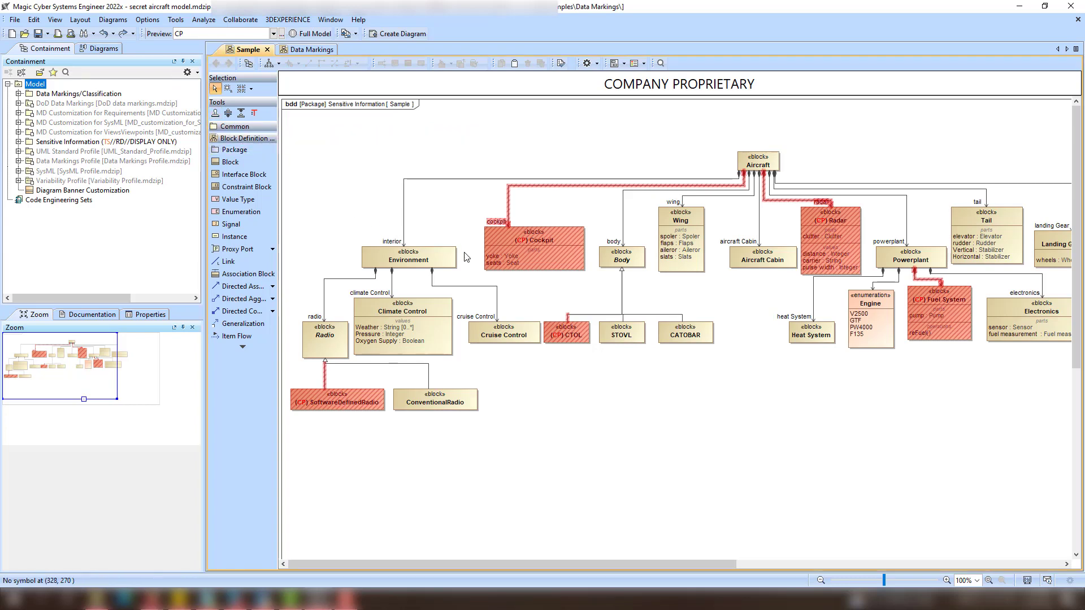
pyautogui.moveTo(463, 244)
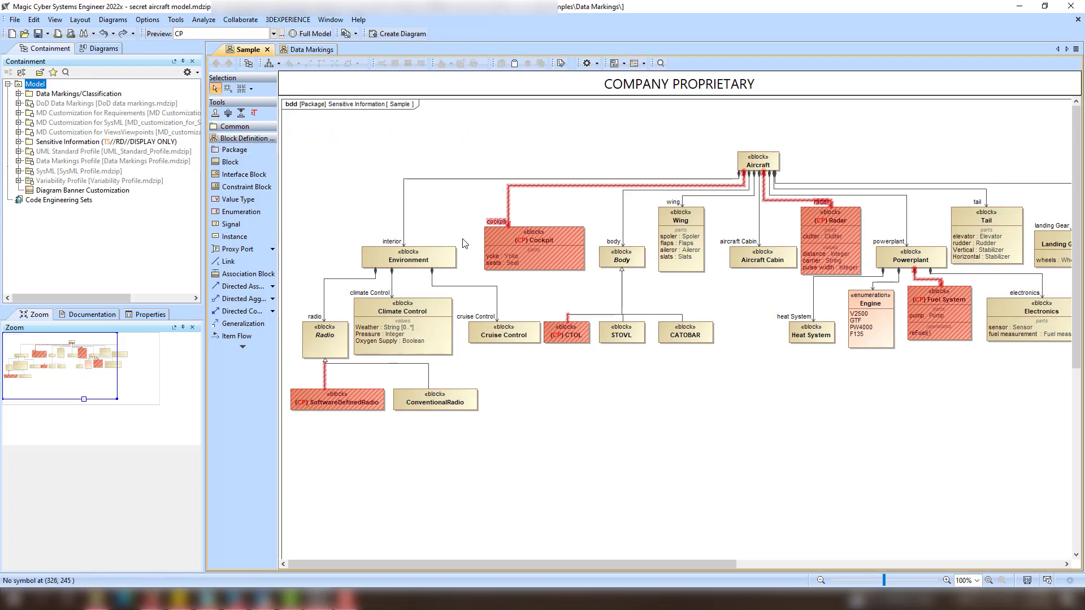
pyautogui.moveTo(533, 295)
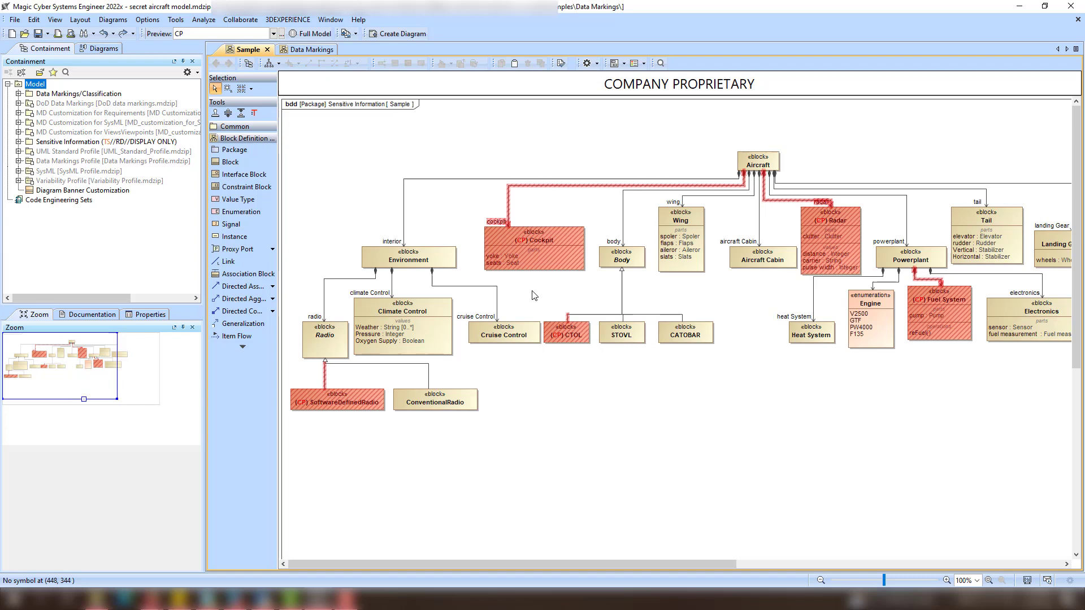
# Start a Sensitive Element Redaction transformation from Model Transformations with Sensitive Information as source.
pyautogui.click(175, 20)
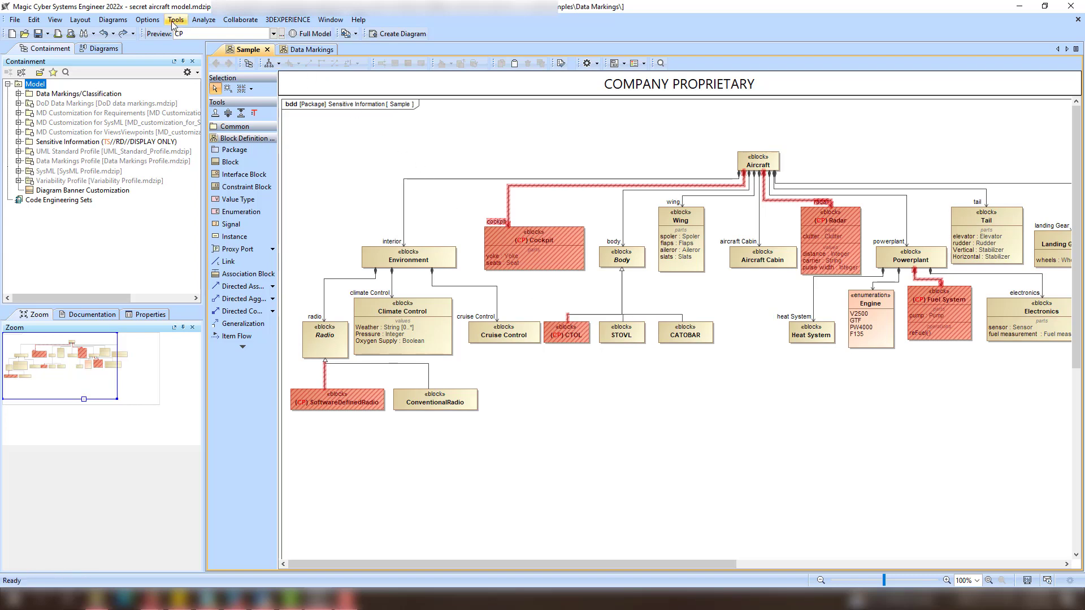
pyautogui.click(175, 19)
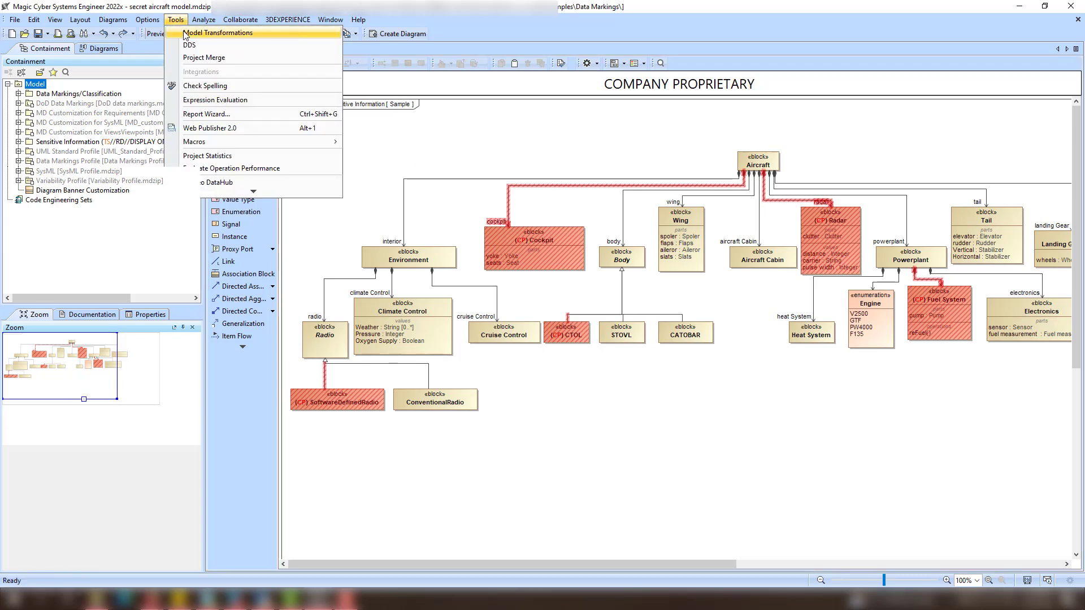
pyautogui.click(218, 33)
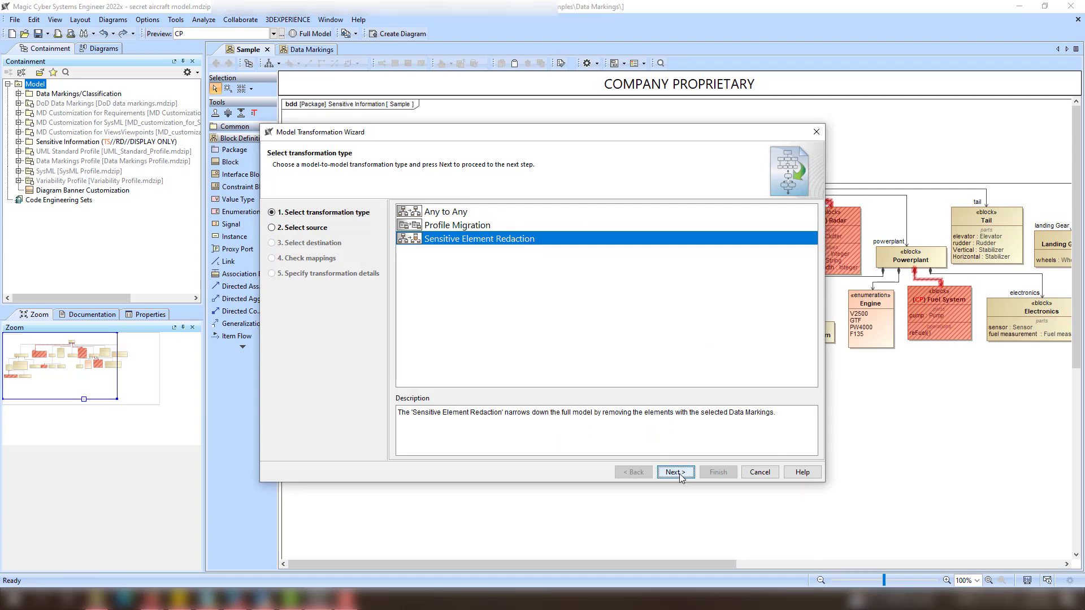
pyautogui.click(674, 472)
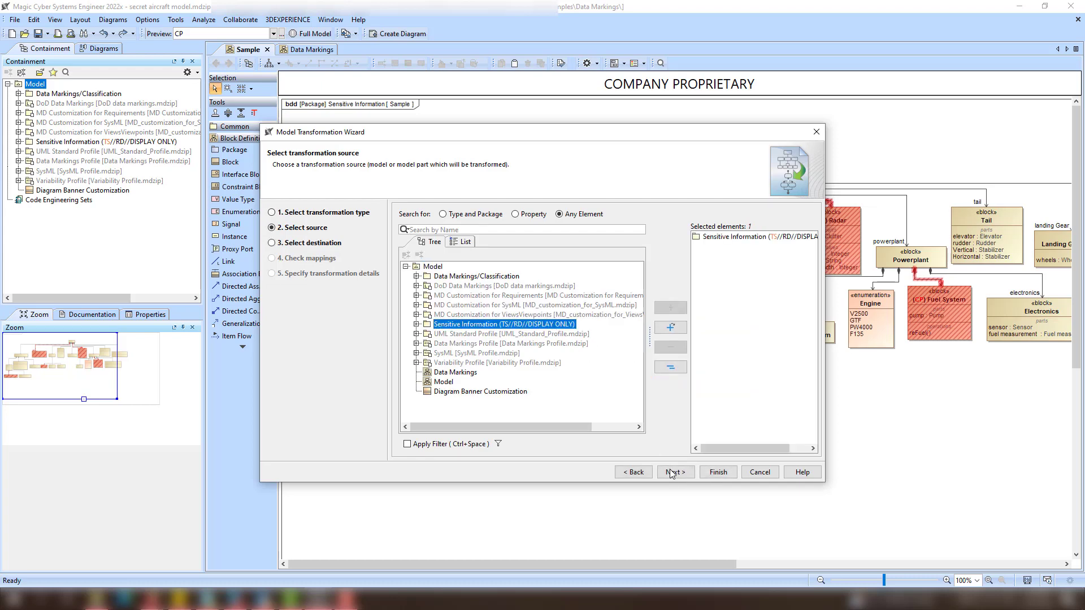
pyautogui.click(674, 473)
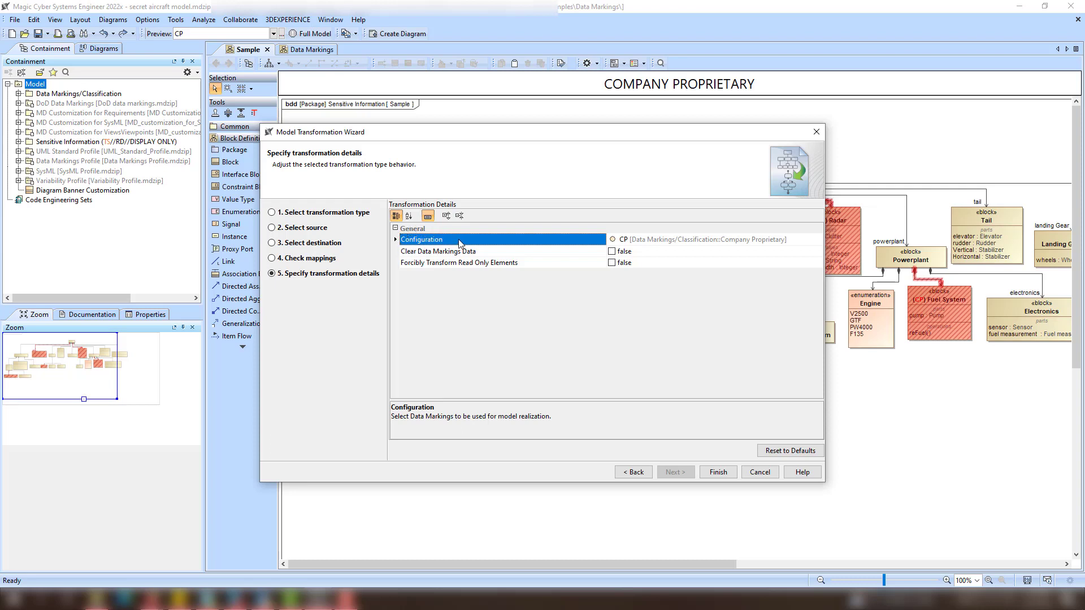
pyautogui.click(456, 250)
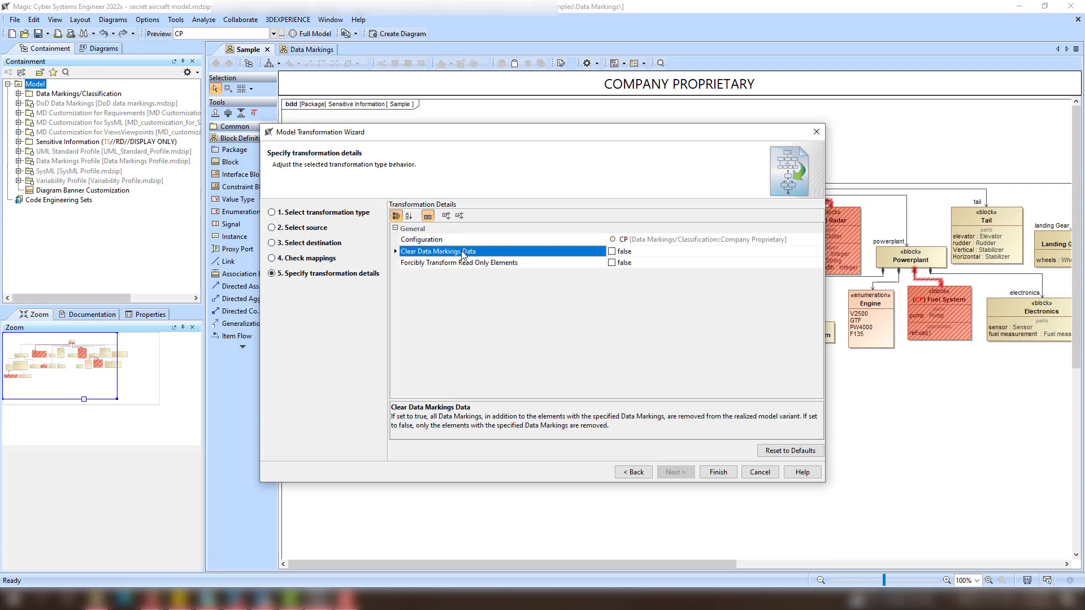
pyautogui.moveTo(477, 256)
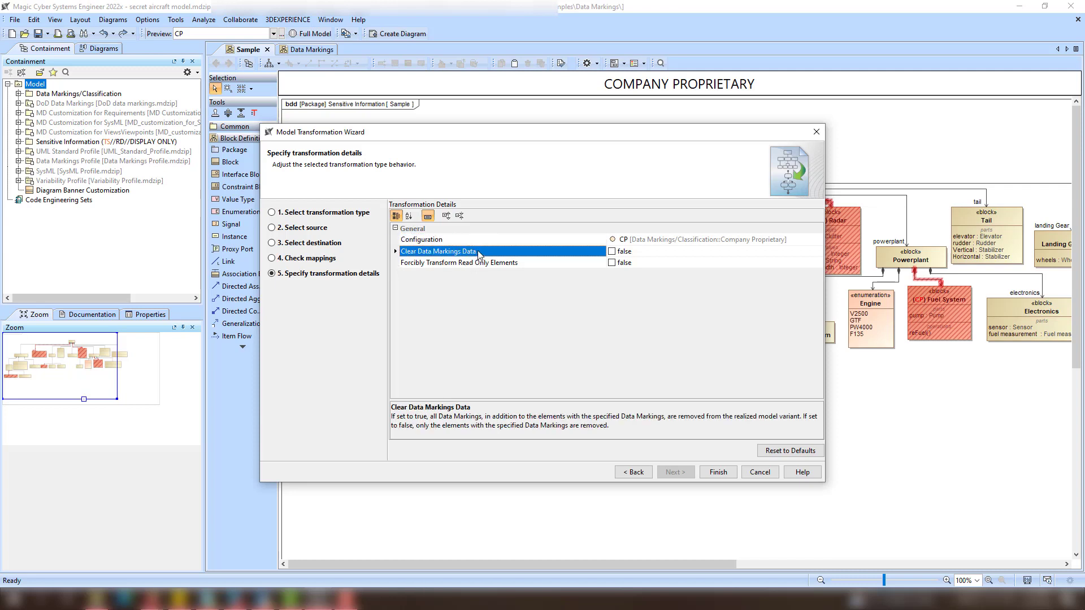
pyautogui.moveTo(484, 255)
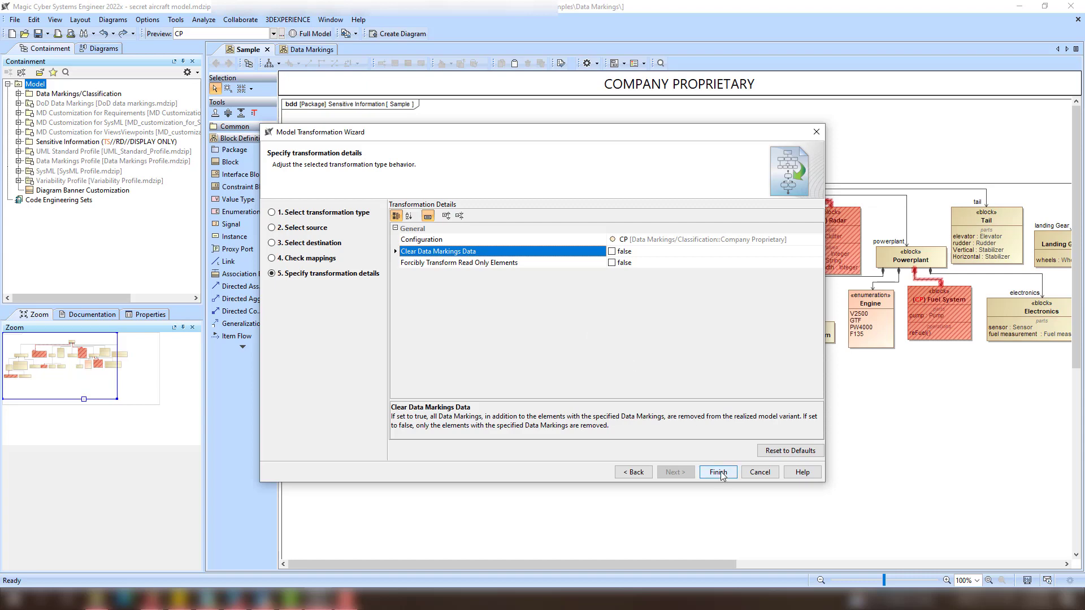
# Run the CP redaction and continue saving the reduced project.
pyautogui.click(716, 472)
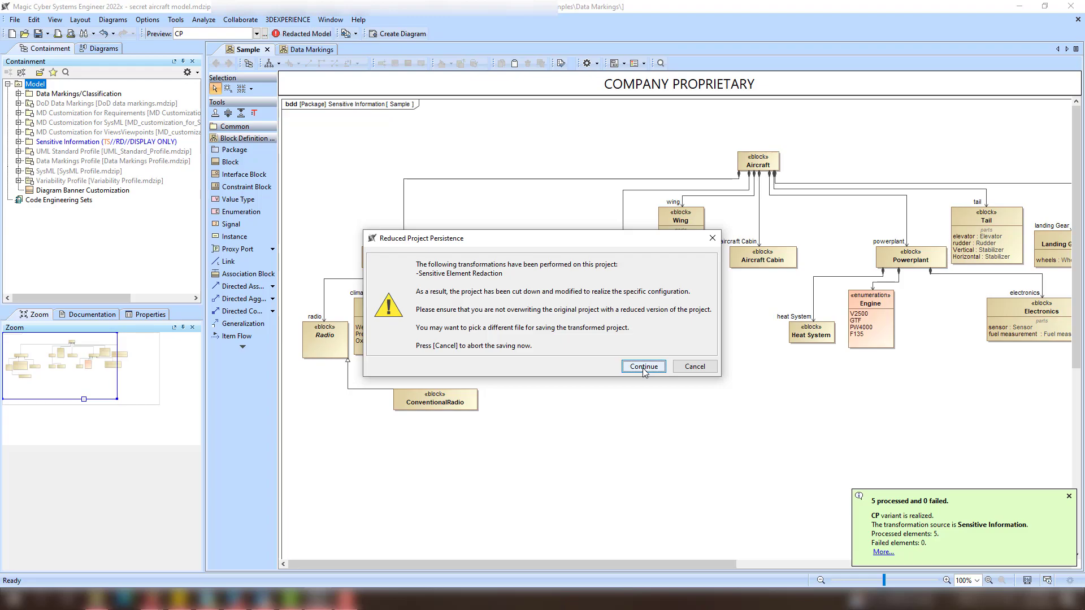
pyautogui.click(642, 366)
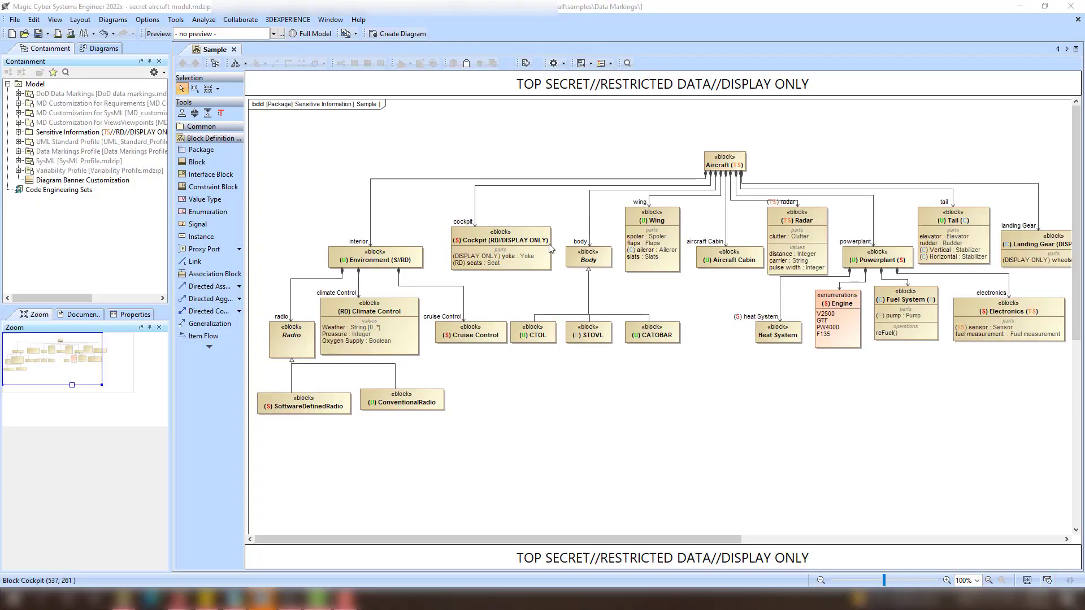
# Update the Cockpit block's containment markings recursively from its context menu.
pyautogui.click(510, 240)
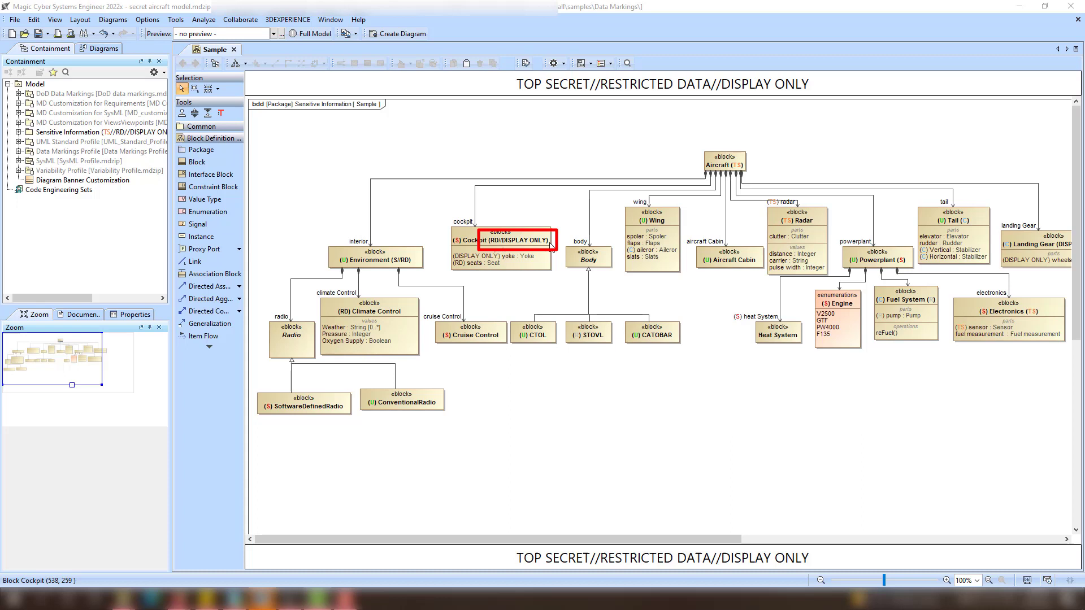
pyautogui.rightClick(501, 240)
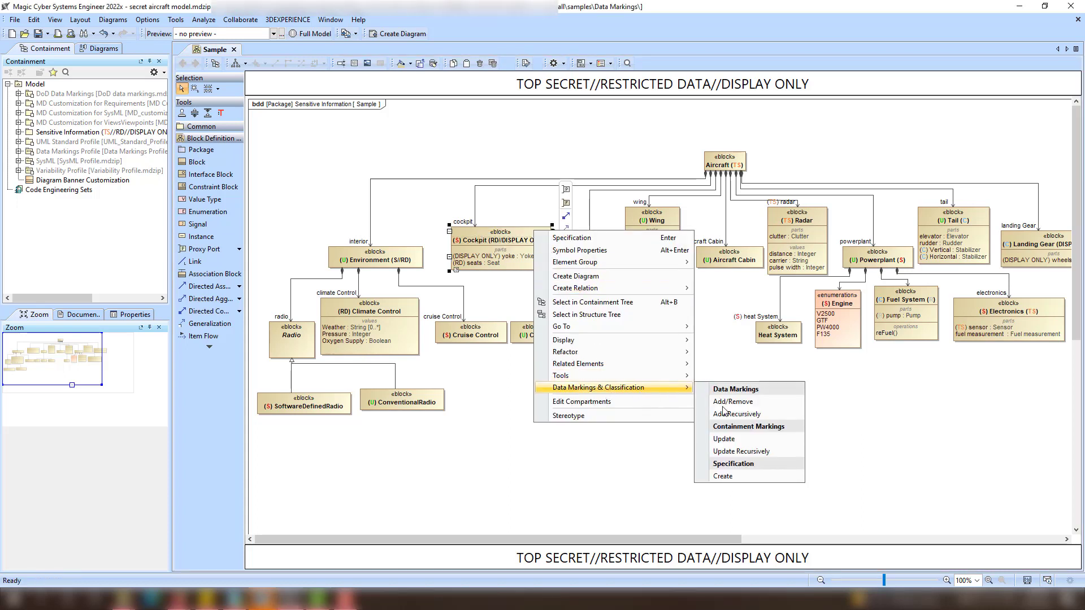
pyautogui.moveTo(723, 439)
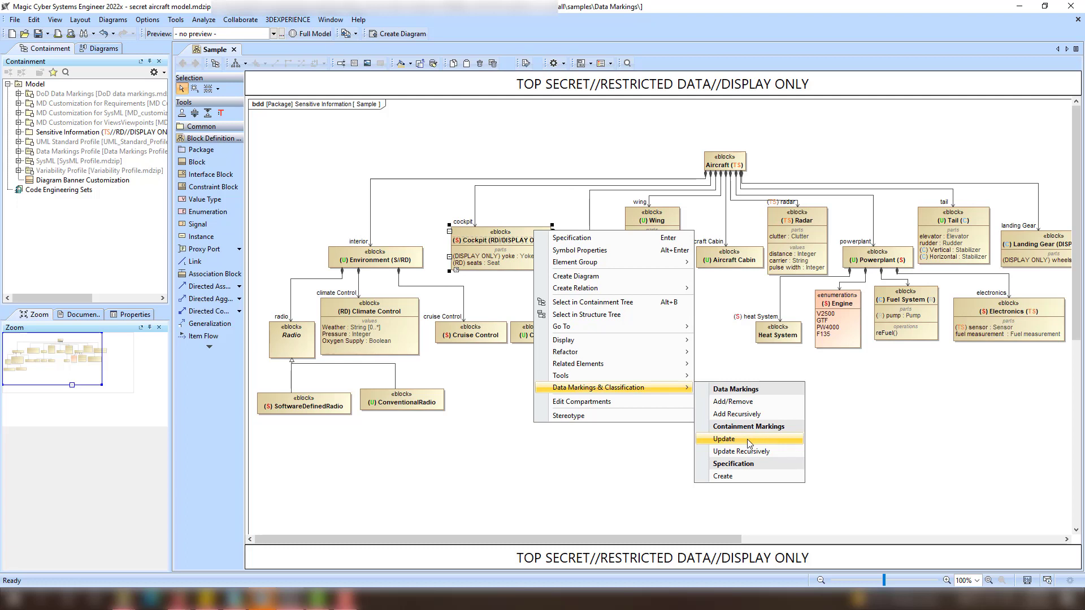
pyautogui.moveTo(757, 450)
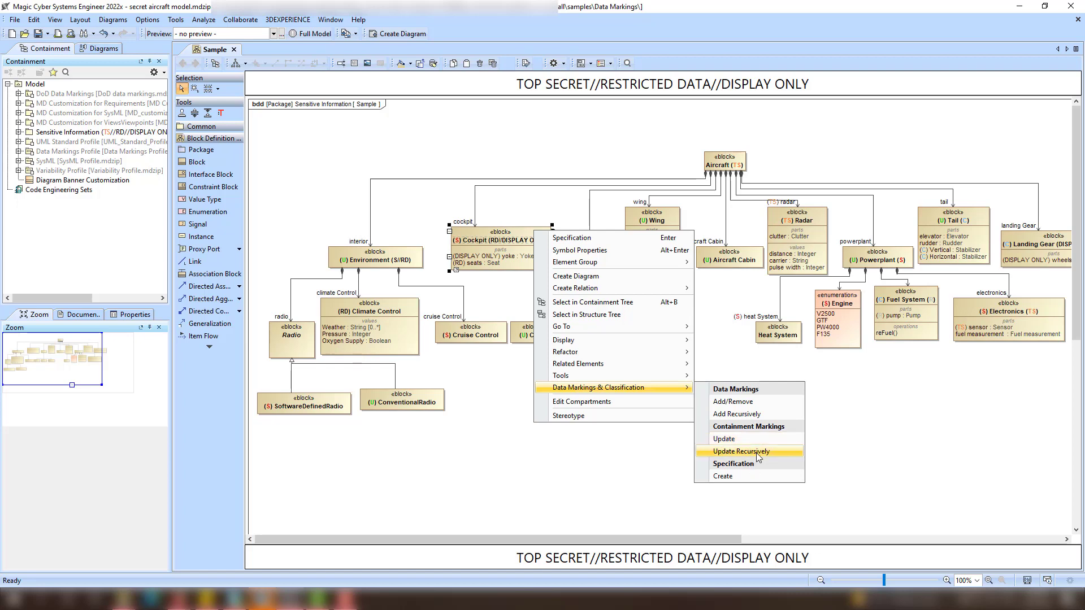
pyautogui.click(738, 451)
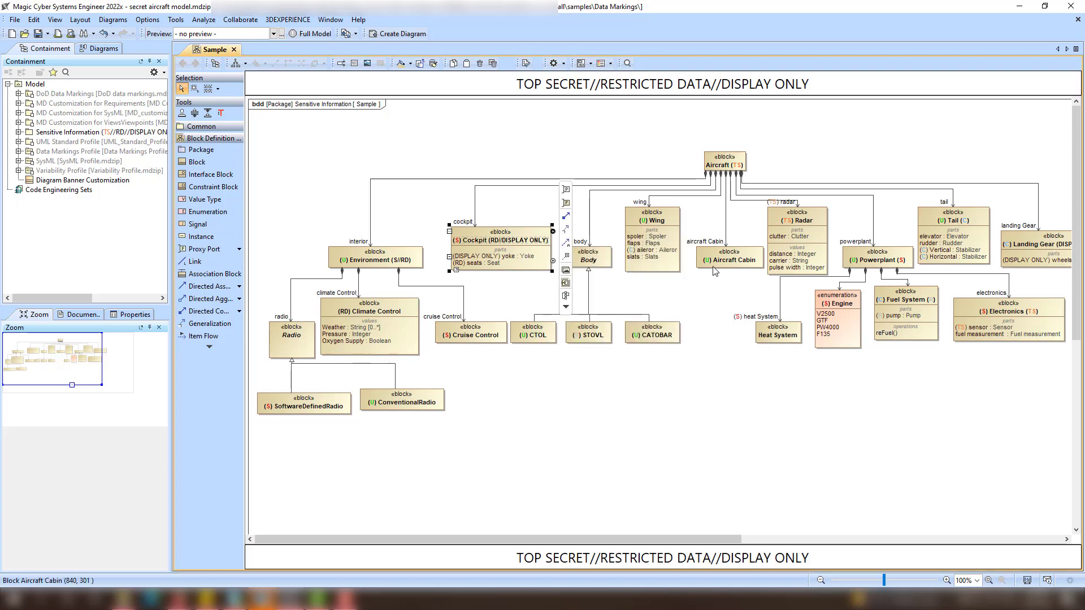
# Show the Data Markings & Classification actions for the Wing block.
pyautogui.click(650, 214)
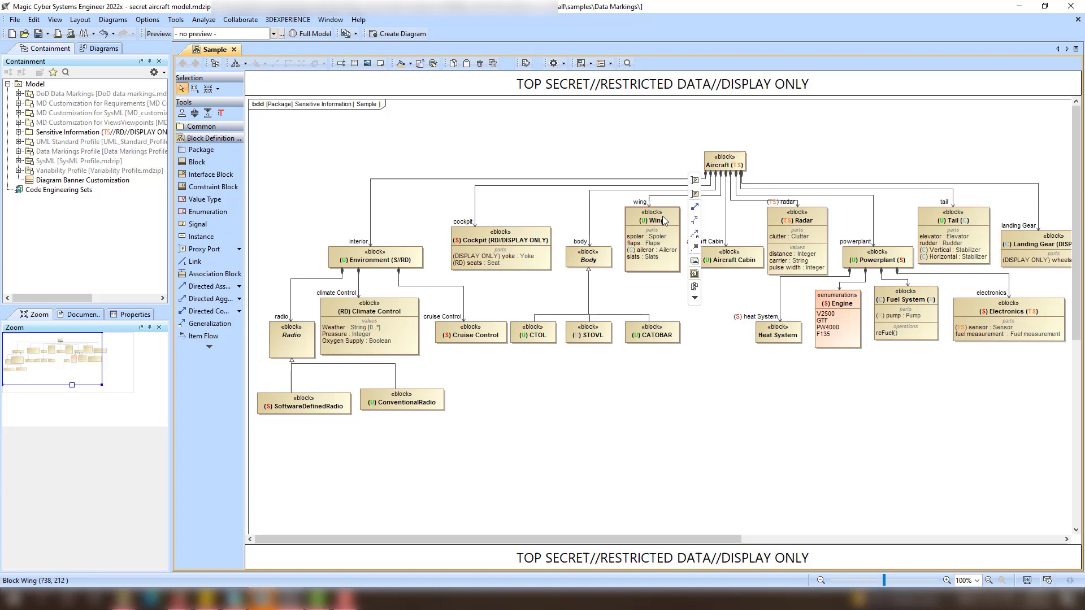
pyautogui.rightClick(651, 218)
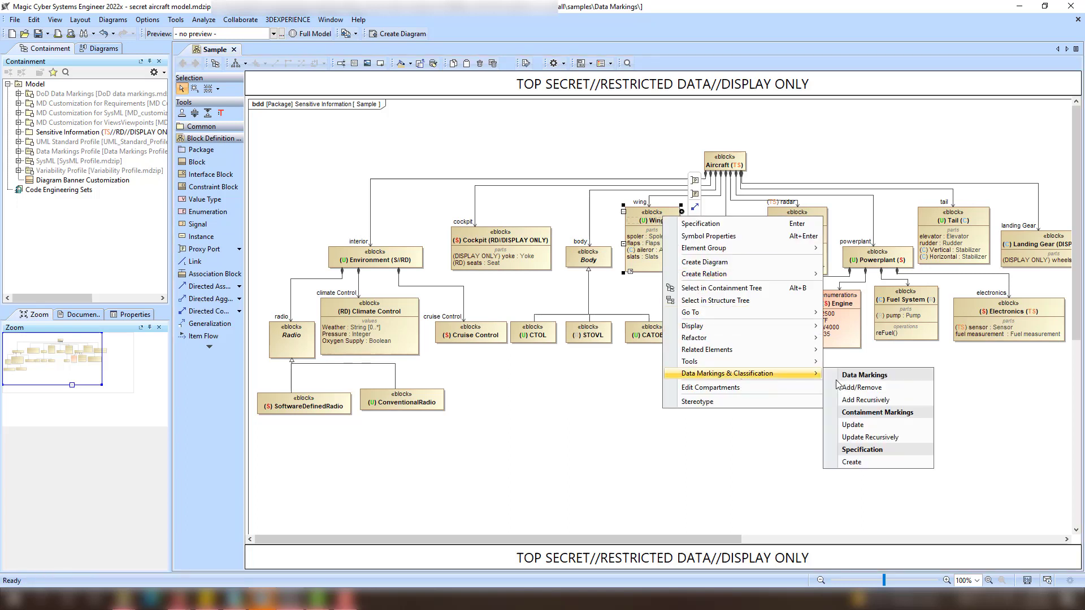
pyautogui.click(851, 424)
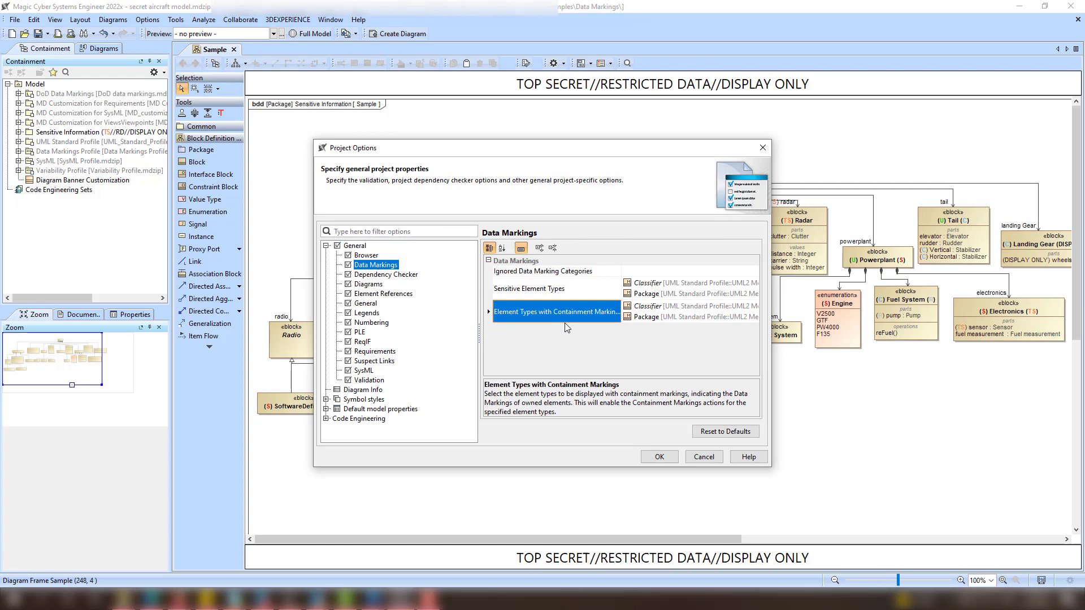
pyautogui.moveTo(635, 337)
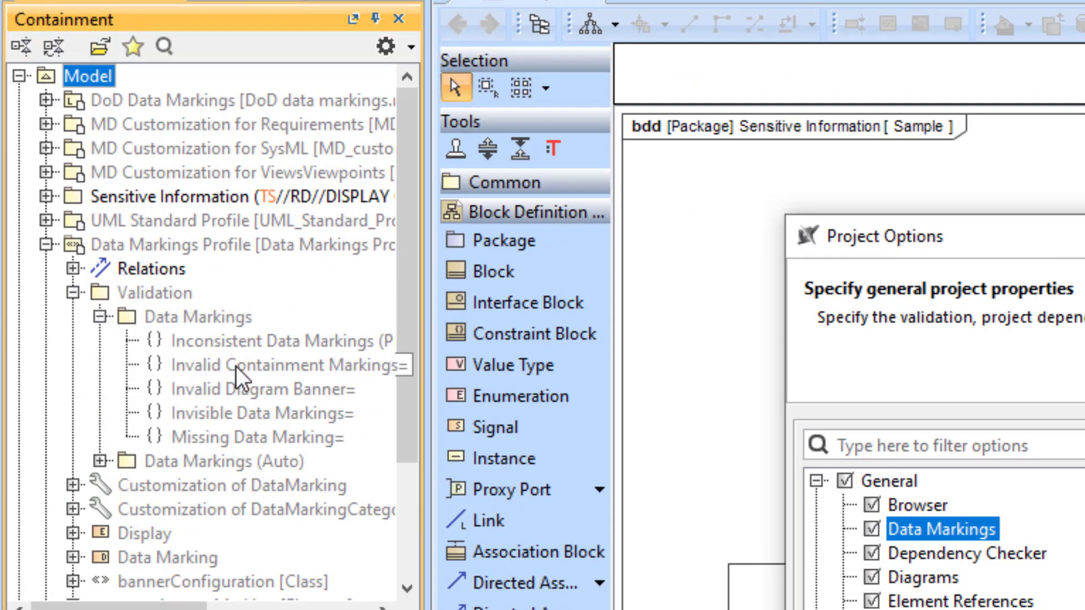
# Bring up the element type picker for sensitive element types in Project Options.
pyautogui.click(277, 365)
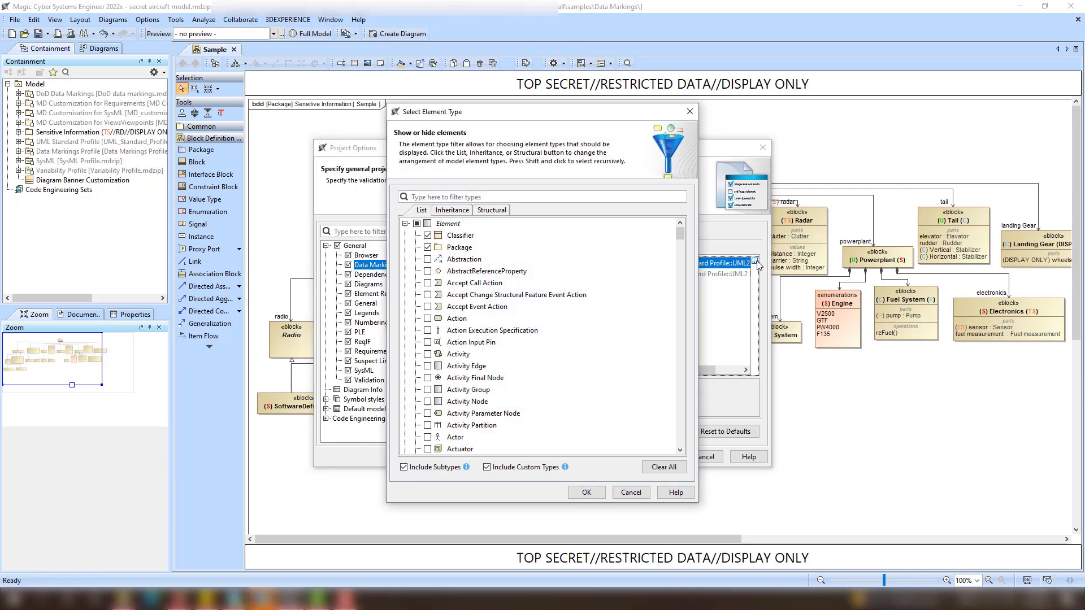
# Filter 'proper', add Property as a sensitive element type, accept the warning and close Project Options.
pyautogui.write('proper')
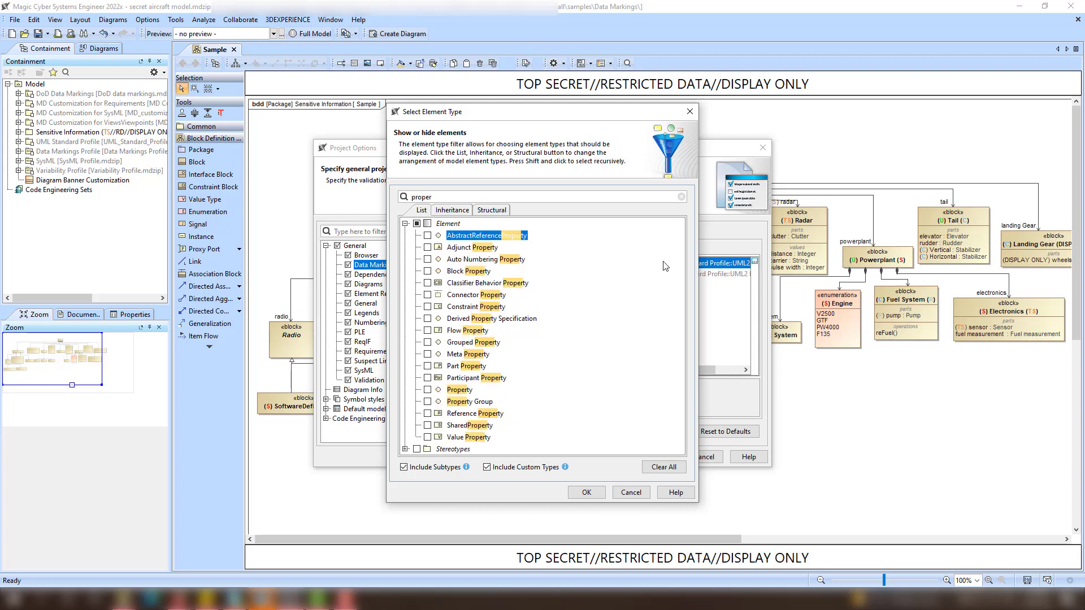
pyautogui.click(427, 390)
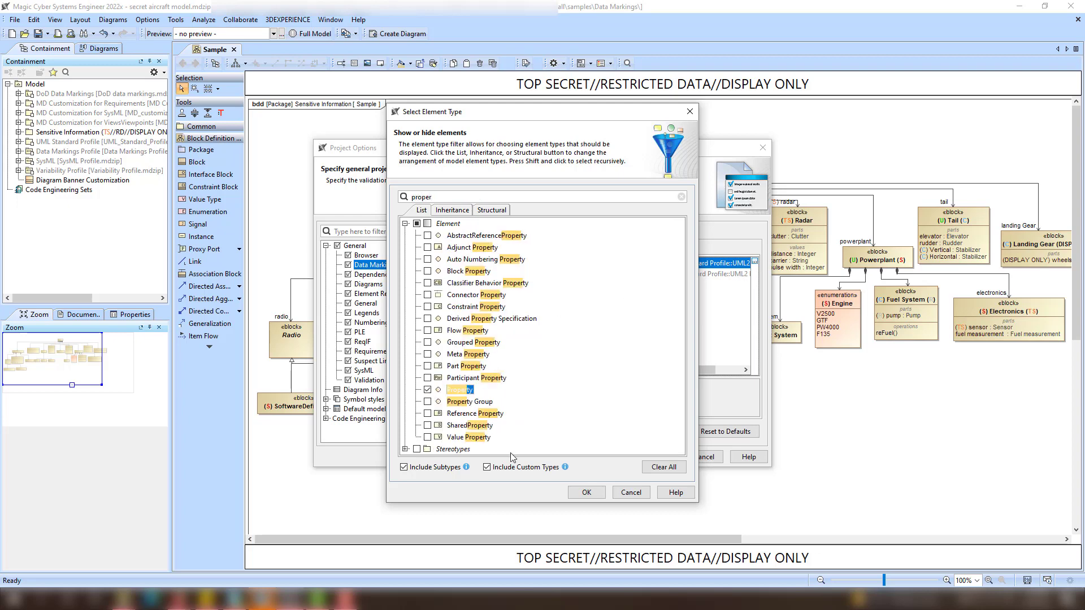
pyautogui.click(586, 492)
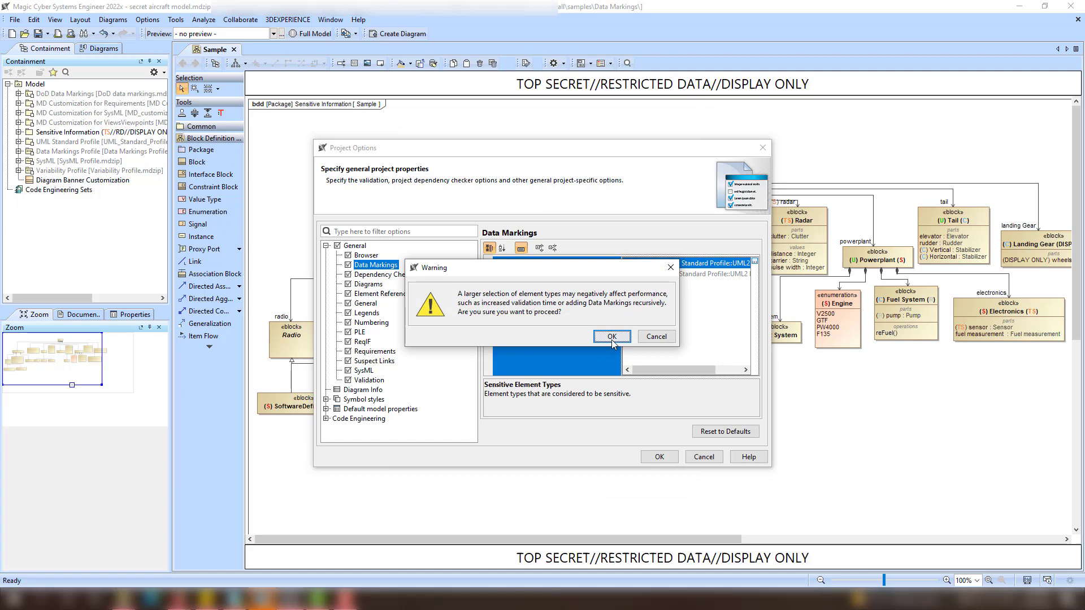
pyautogui.click(610, 336)
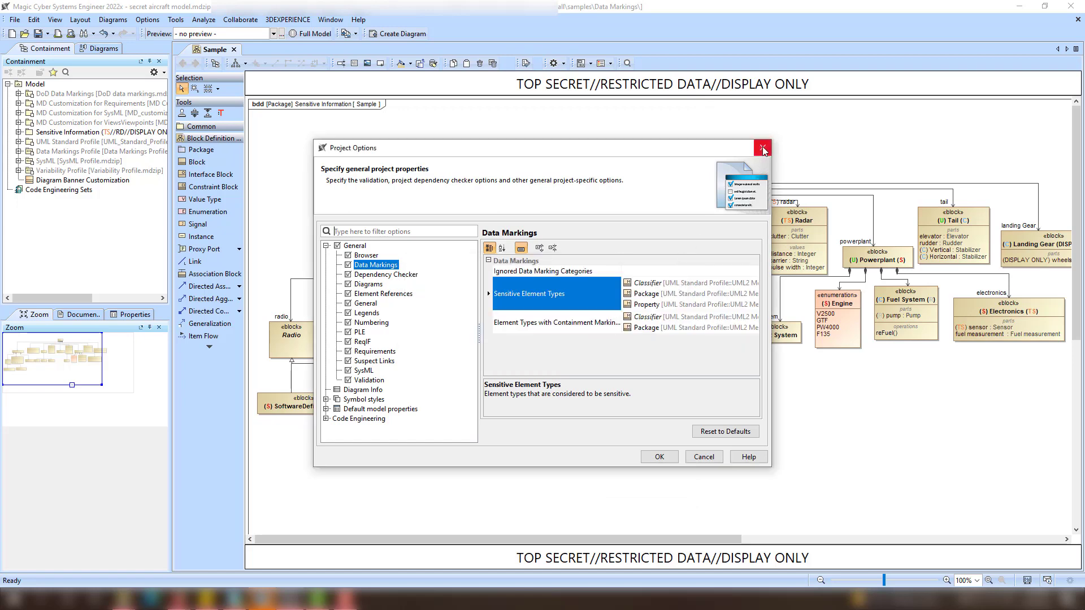
pyautogui.click(763, 147)
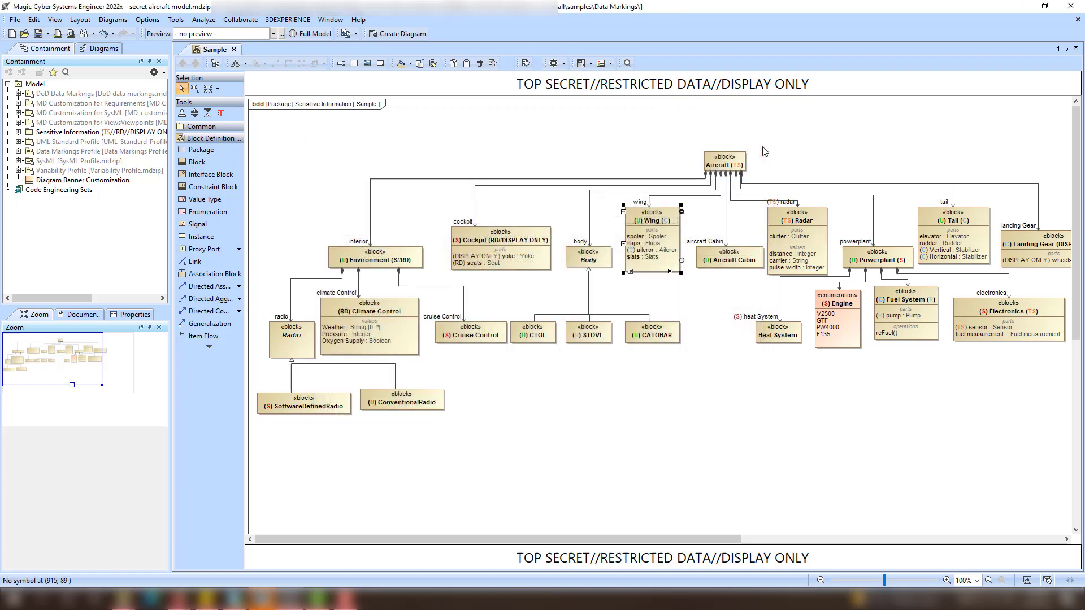
# Add the Confidential marking recursively to the Wing block and its parts.
pyautogui.rightClick(654, 235)
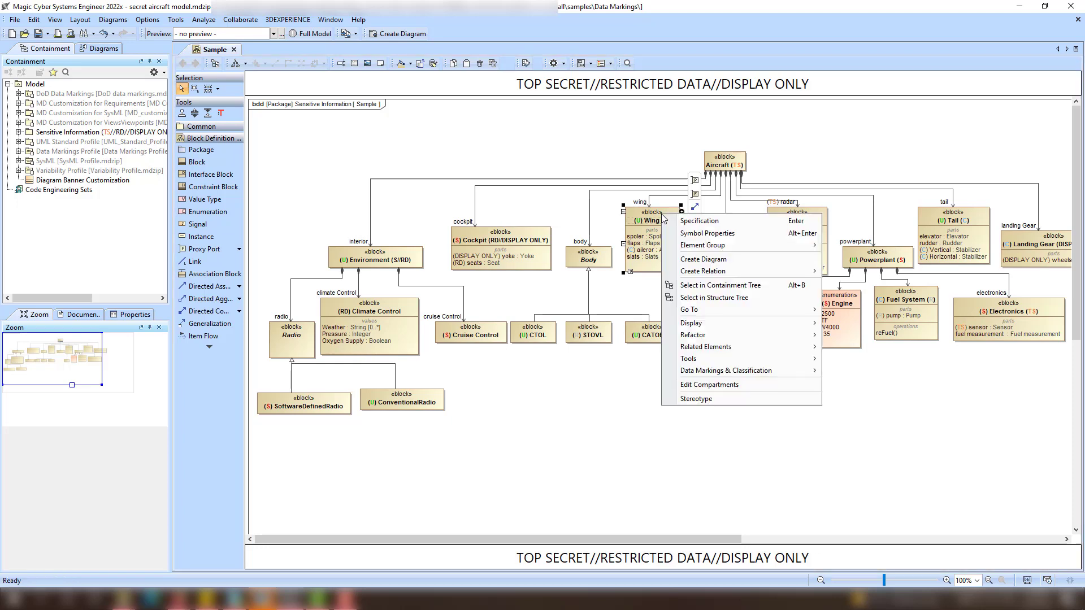
pyautogui.moveTo(713, 371)
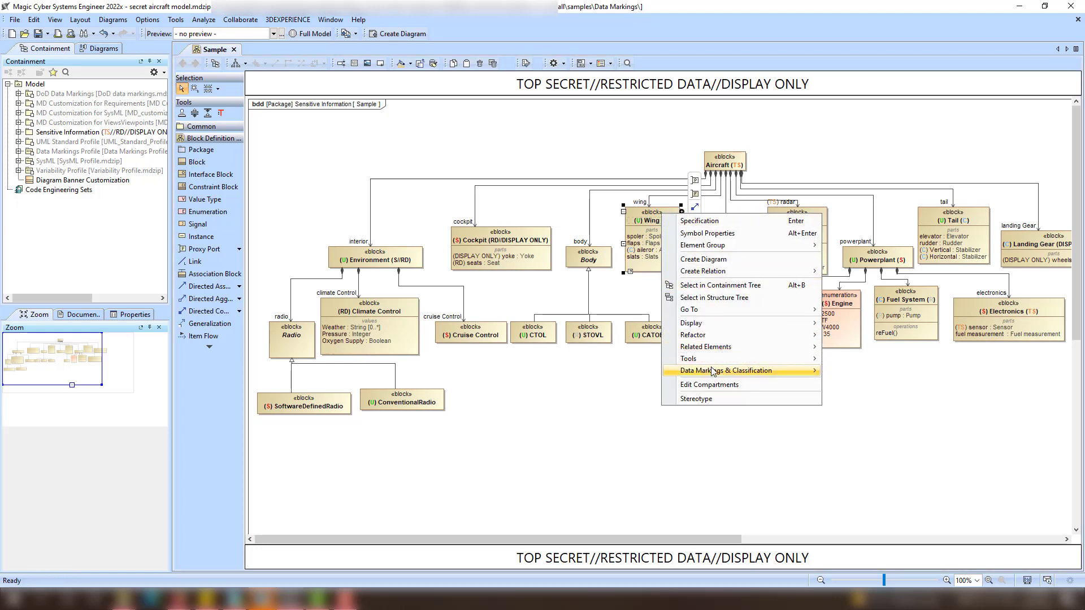
pyautogui.moveTo(726, 370)
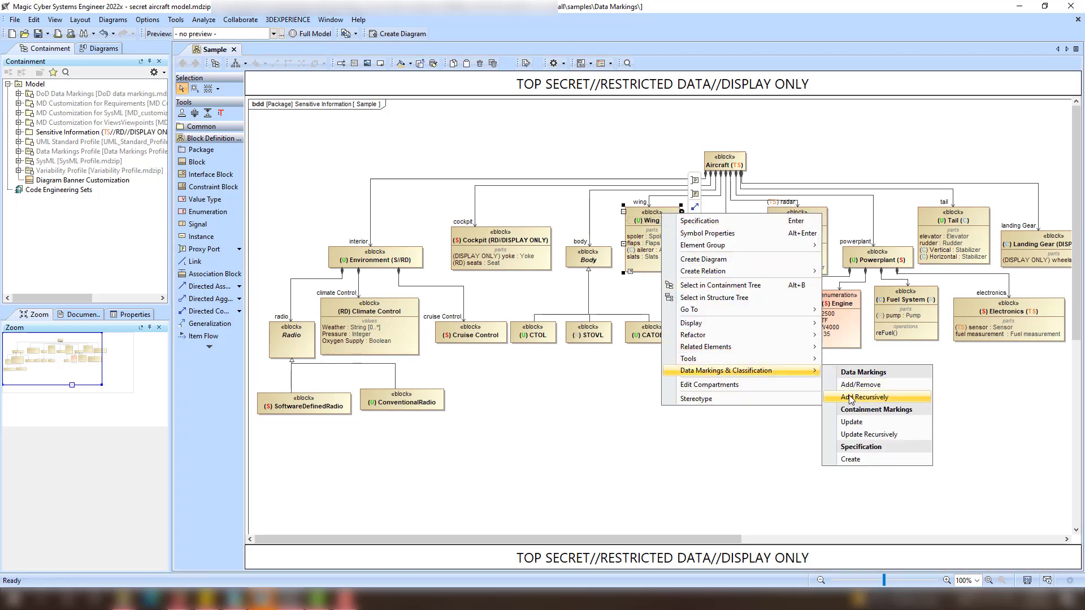
pyautogui.click(863, 396)
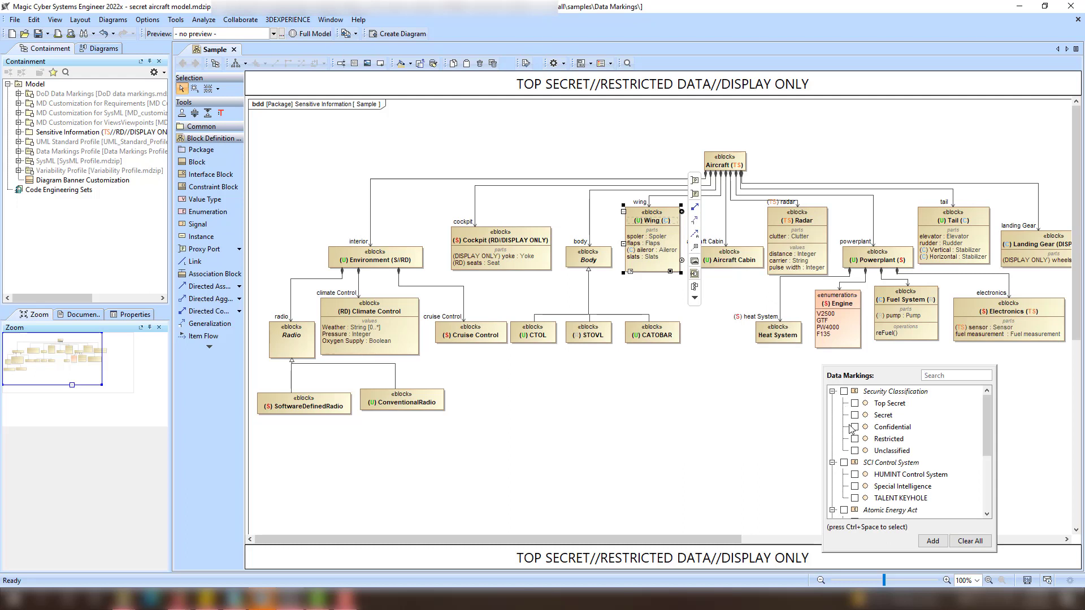
pyautogui.click(854, 427)
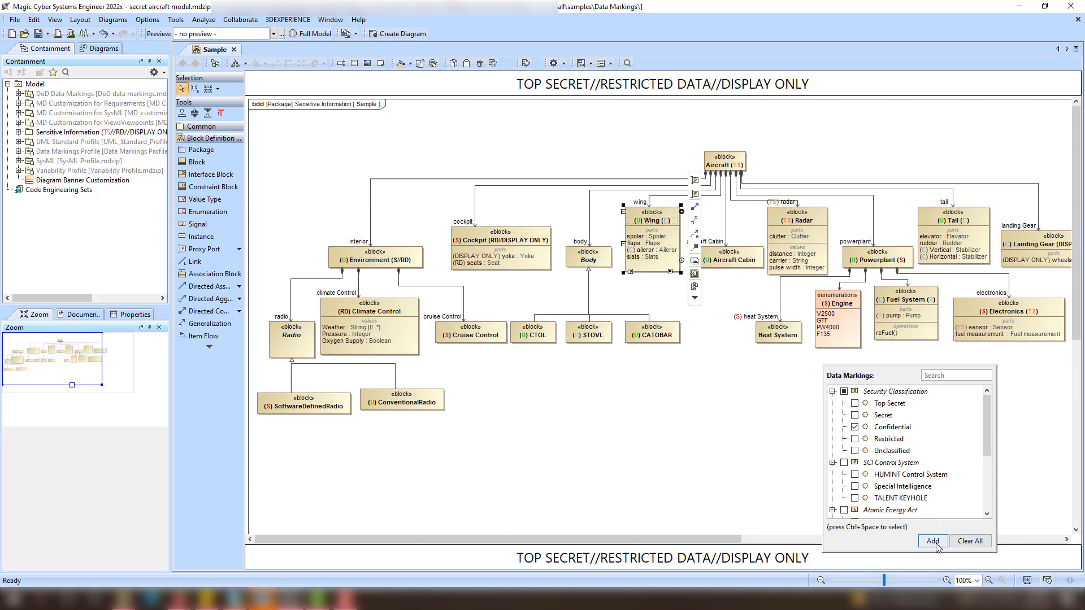
pyautogui.click(932, 542)
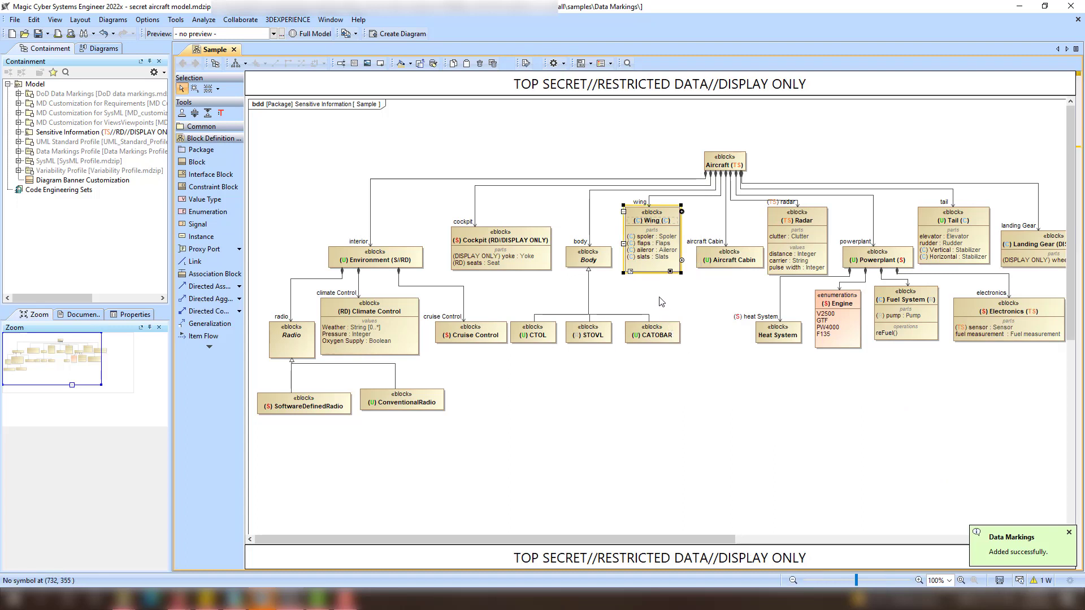
# Use the quick fix 'Remove Confidential (C) from Element' for the inconsistent-ranking warning.
pyautogui.click(694, 173)
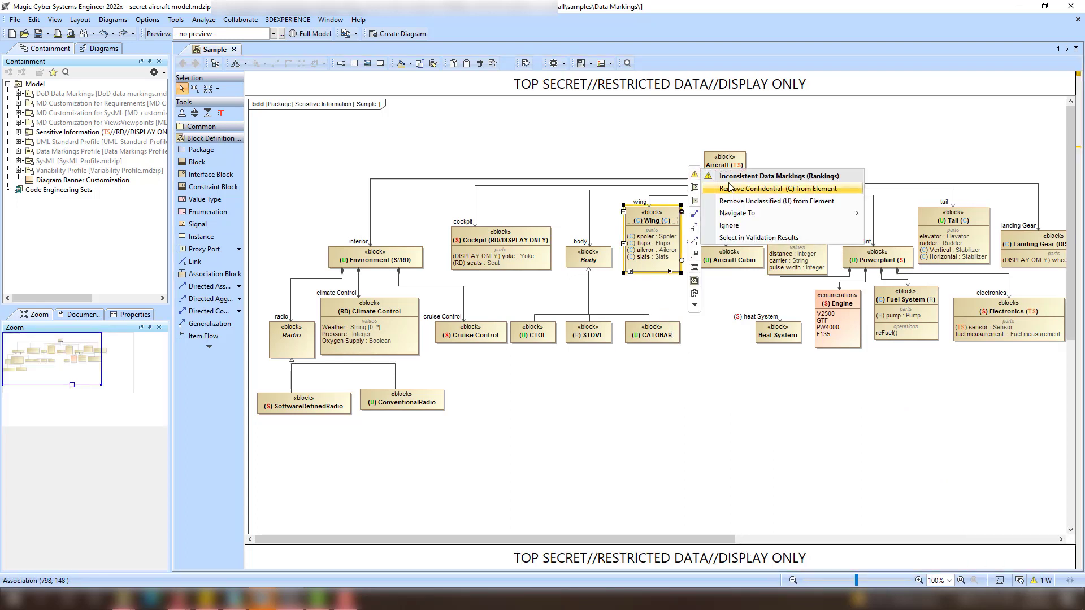
pyautogui.click(778, 188)
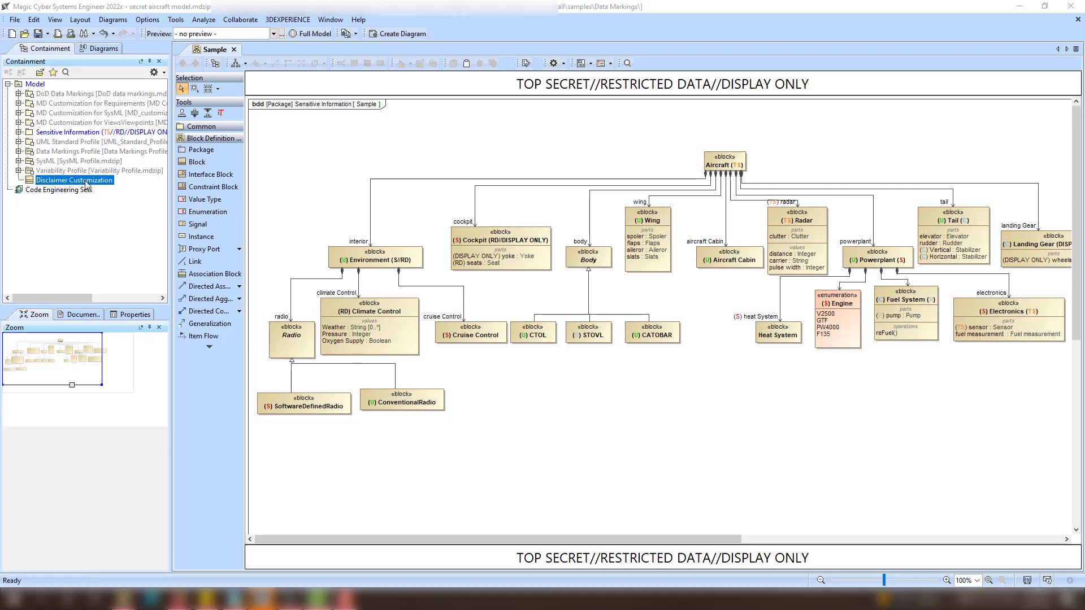
# Edit the Disclaimer Customization text tag to the No. 43874 project message and close the specification.
pyautogui.doubleClick(75, 180)
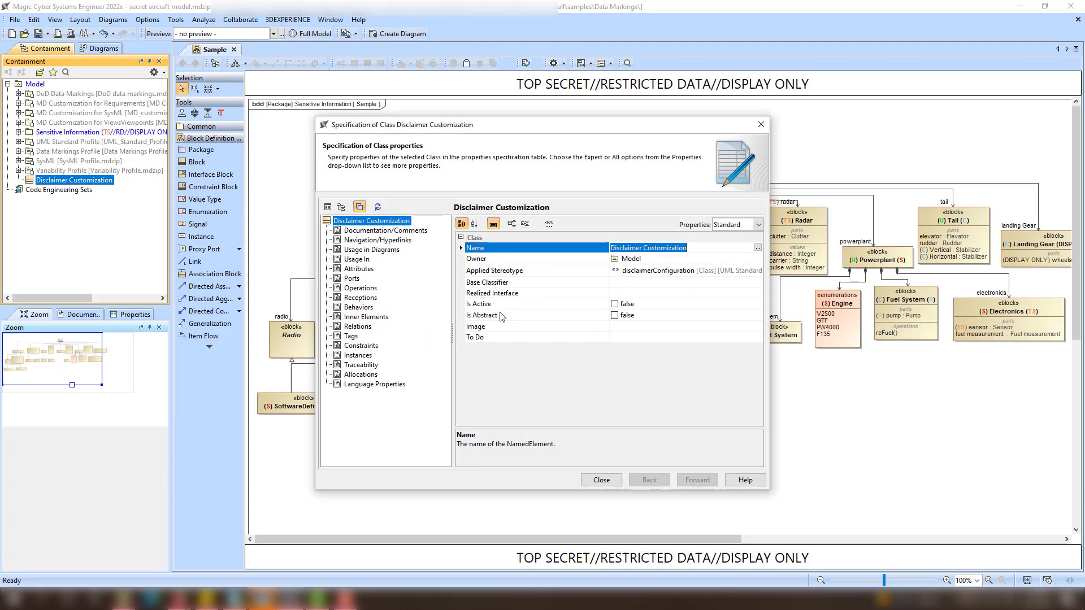
pyautogui.click(352, 336)
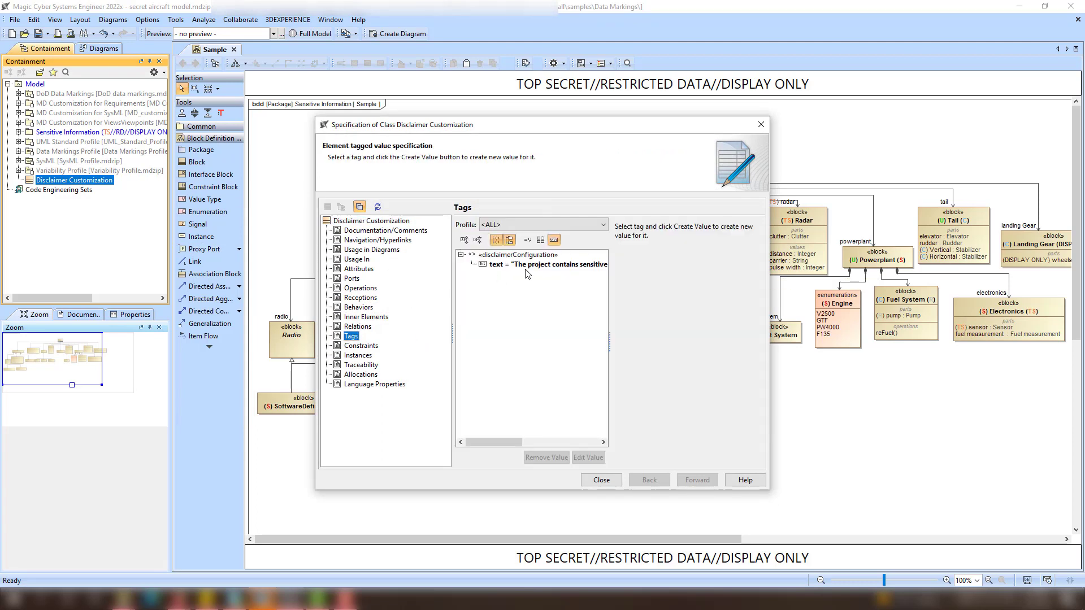
pyautogui.click(546, 265)
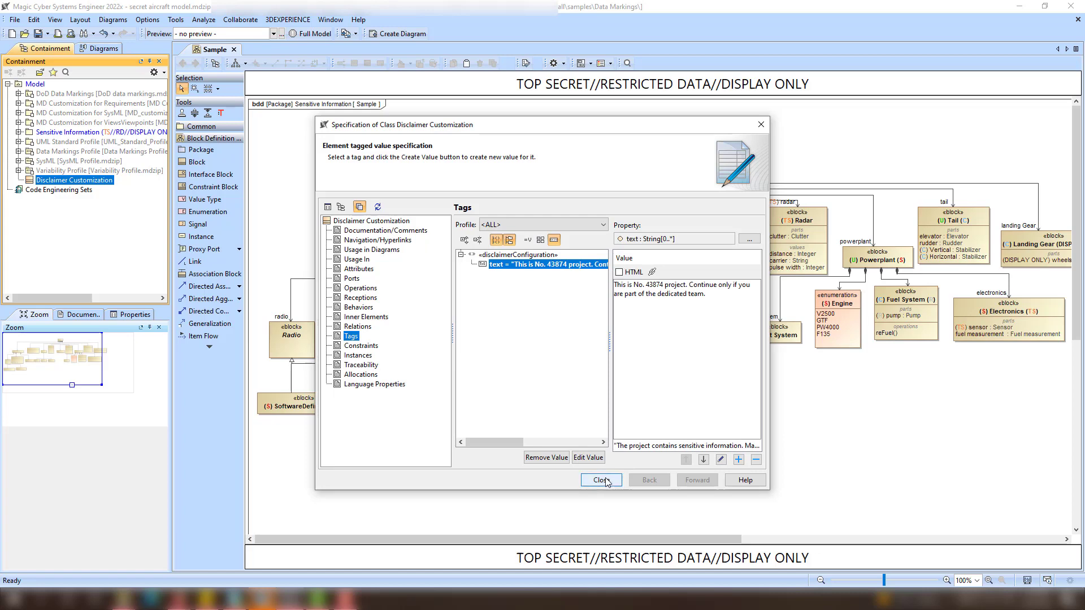
pyautogui.click(600, 480)
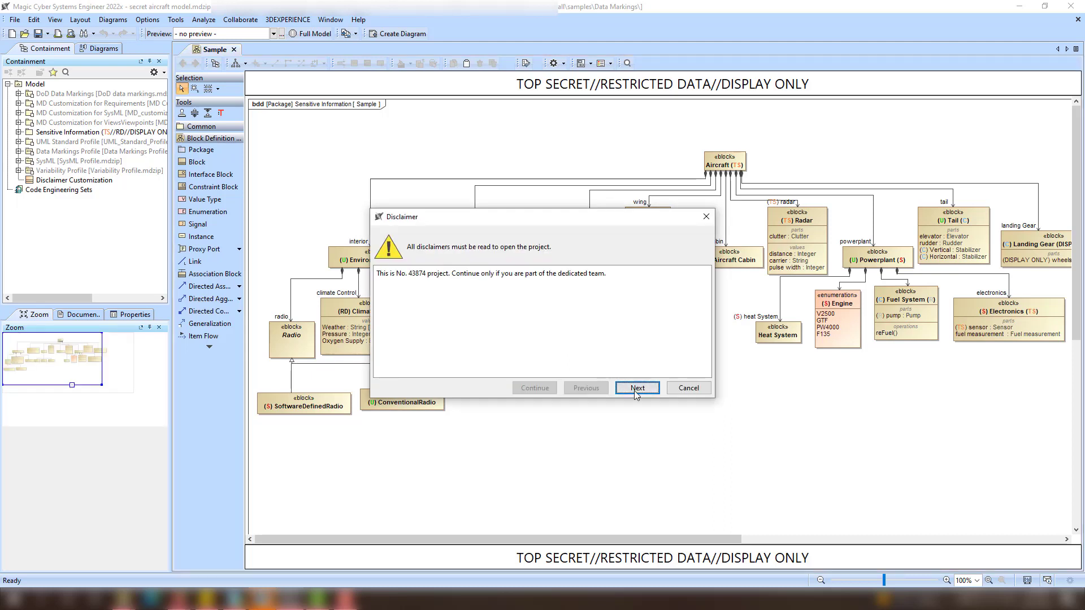
# Accept the custom and standard disclaimers and continue into the project.
pyautogui.click(635, 387)
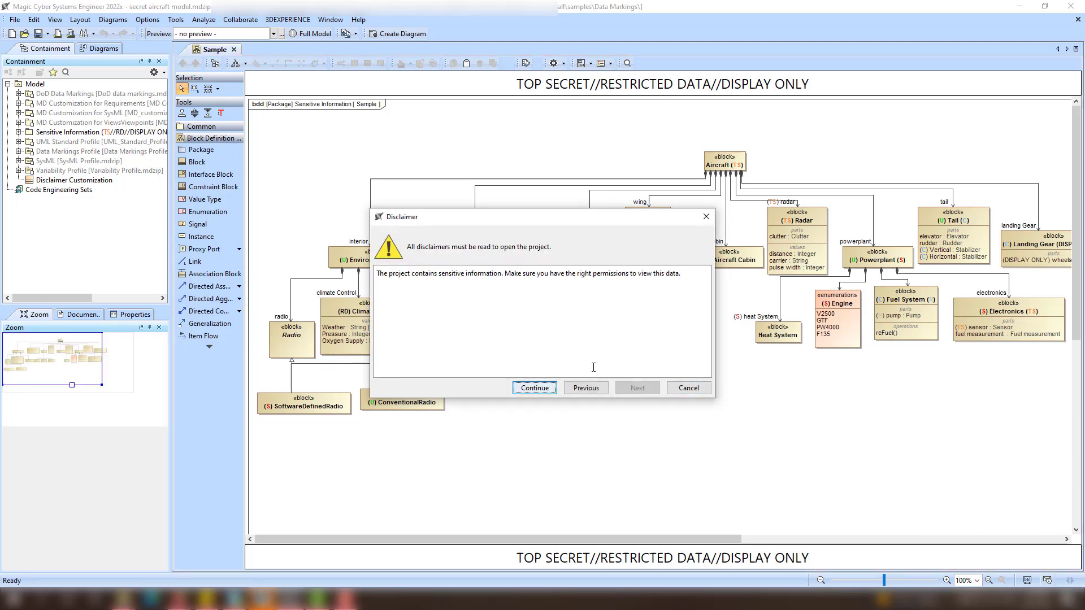
pyautogui.click(533, 388)
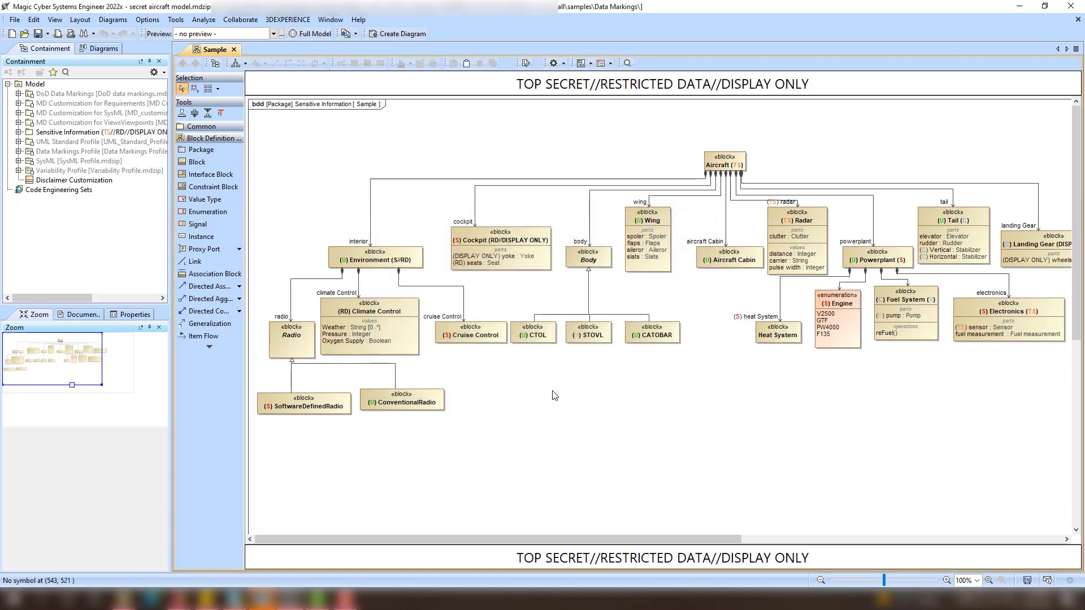